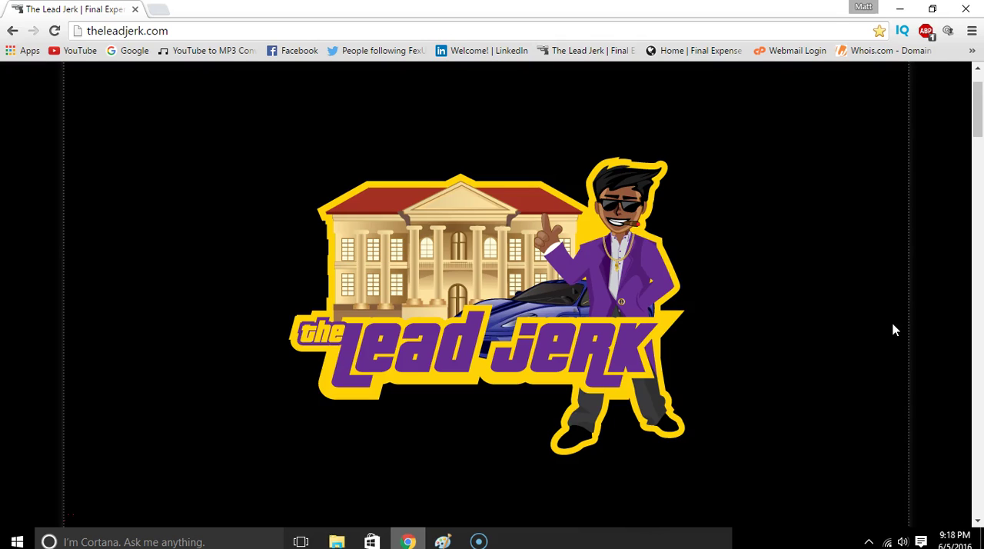
mouse_move(976, 123)
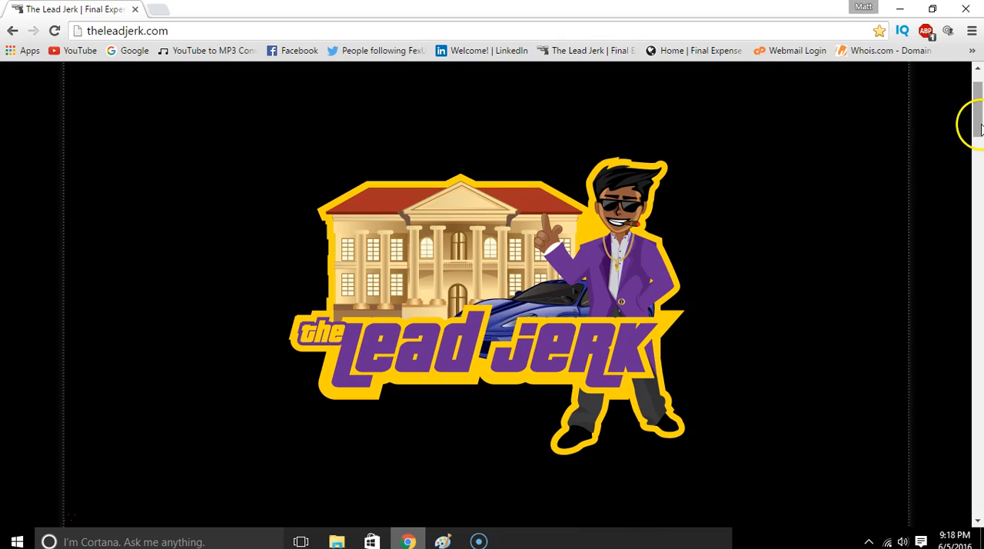
mouse_move(978, 132)
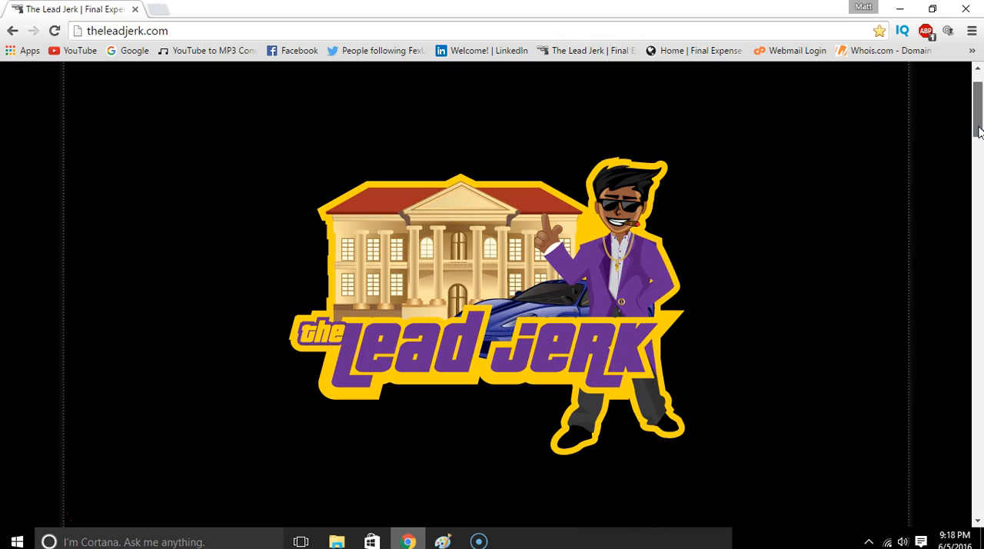
Go to Final Expense Leads and scroll to the 'Click Pic Below For Lead Data By County' image
scroll(down, 3)
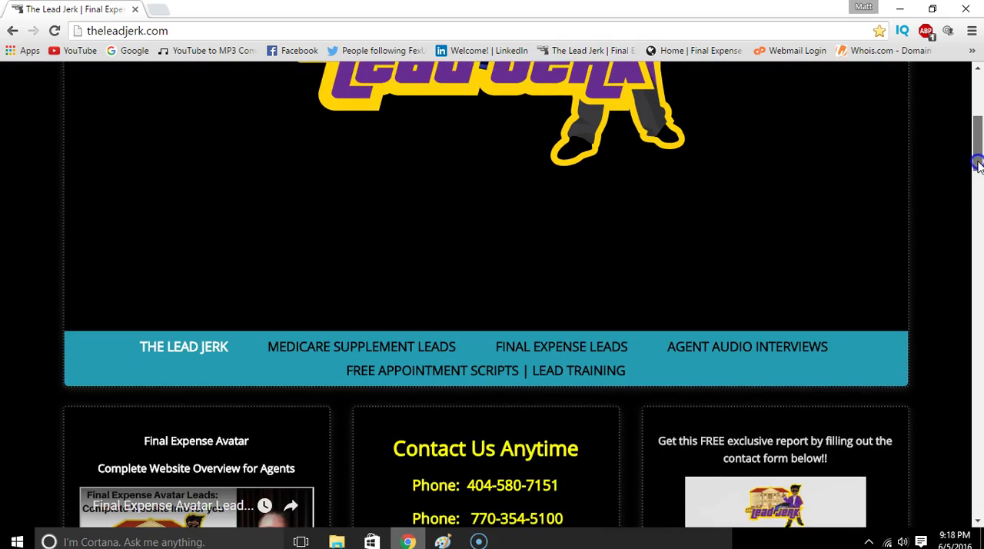
scroll(down, 3)
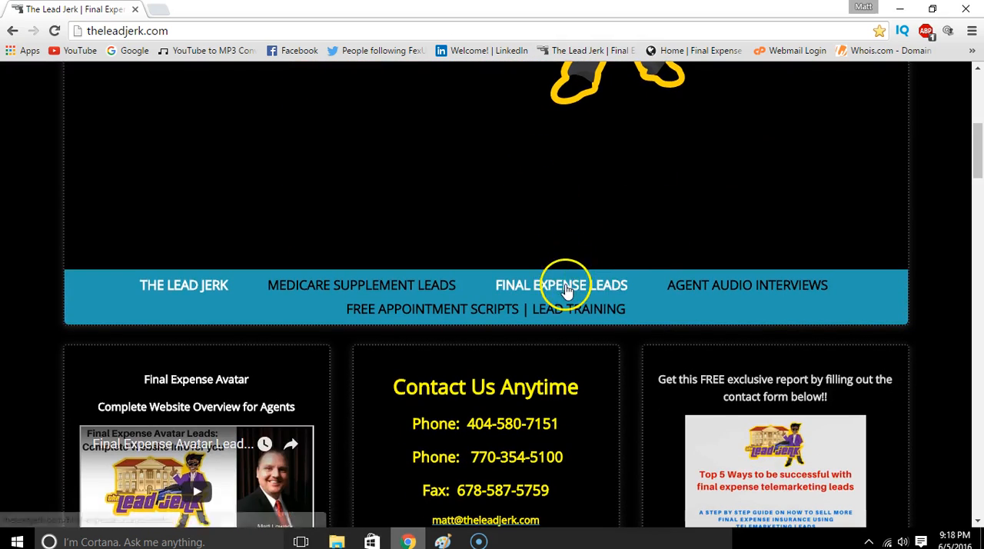
click(562, 286)
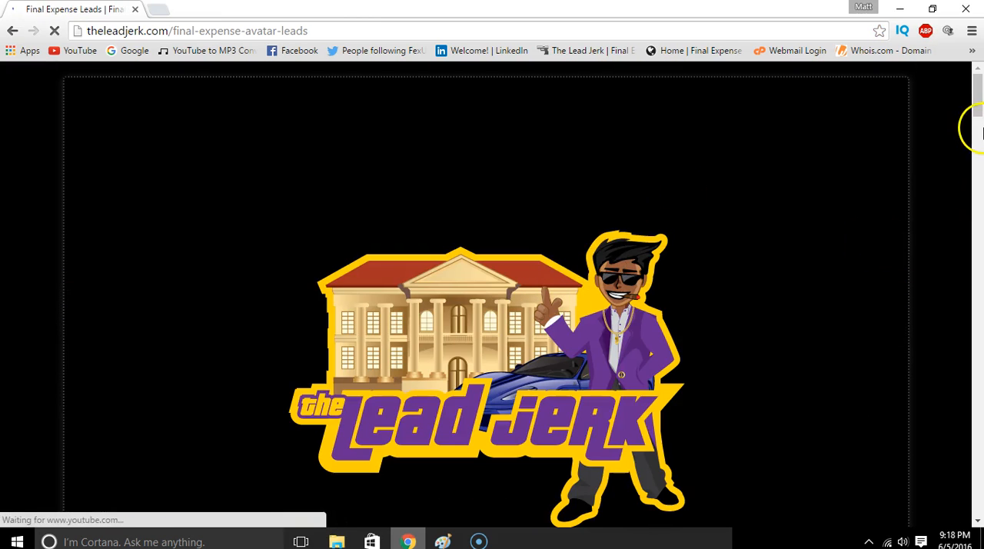
scroll(down, 3)
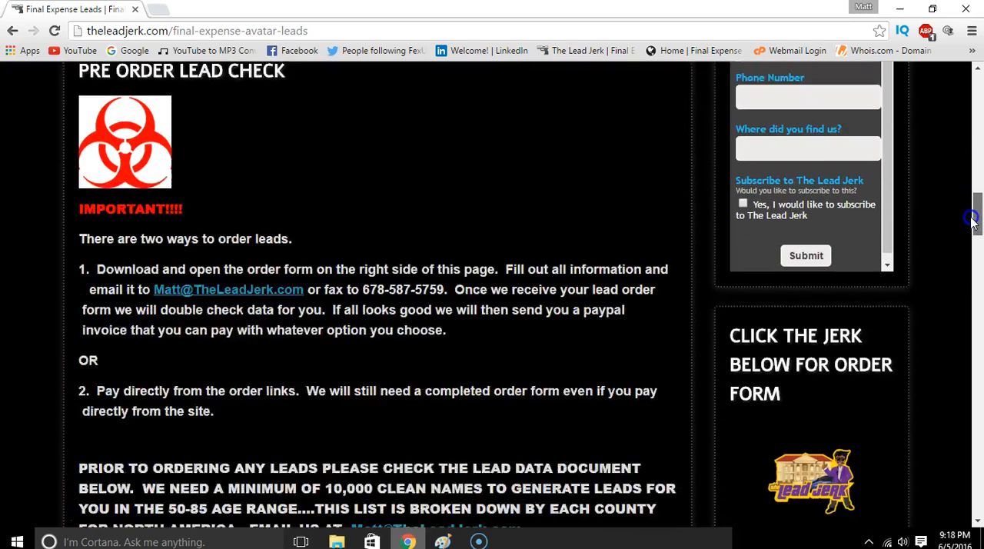
scroll(down, 3)
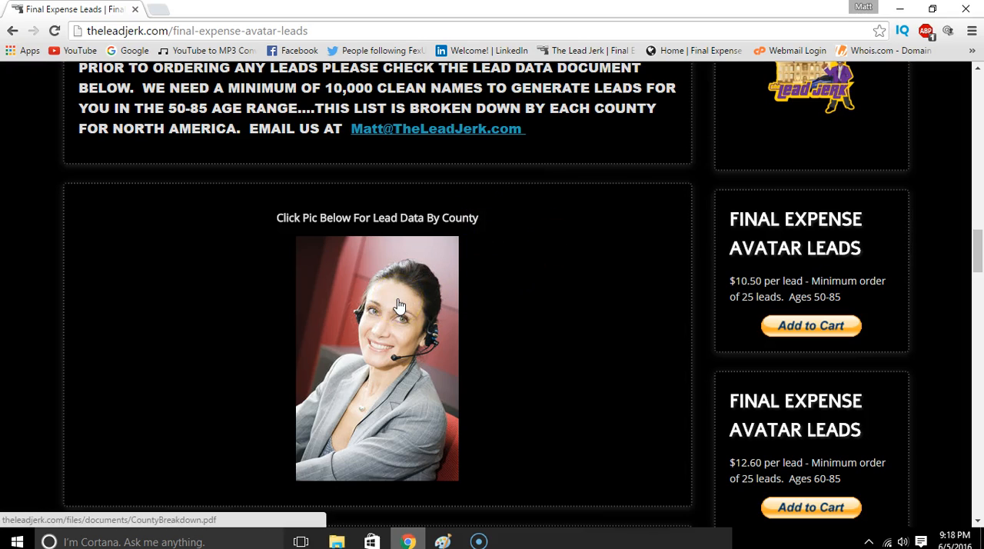
View CountyBreakdown.pdf and scroll through pages 1 and 2 of the Alaska and Alabama county counts
click(377, 361)
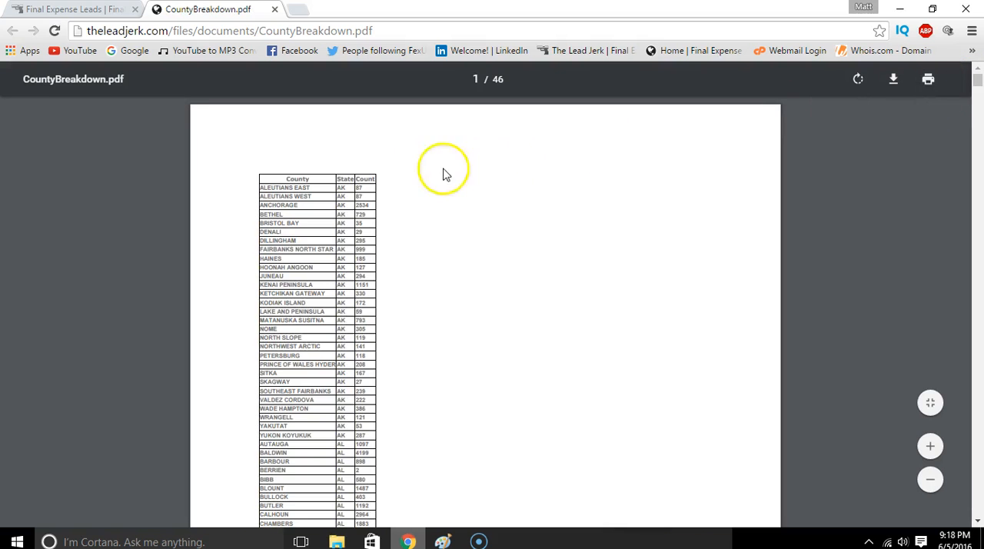
click(929, 446)
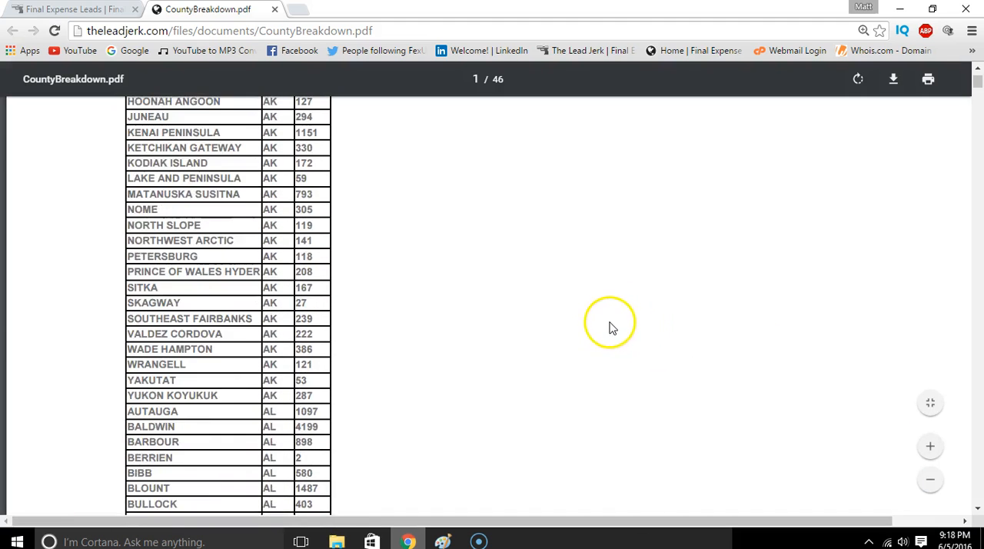
scroll(up, 3)
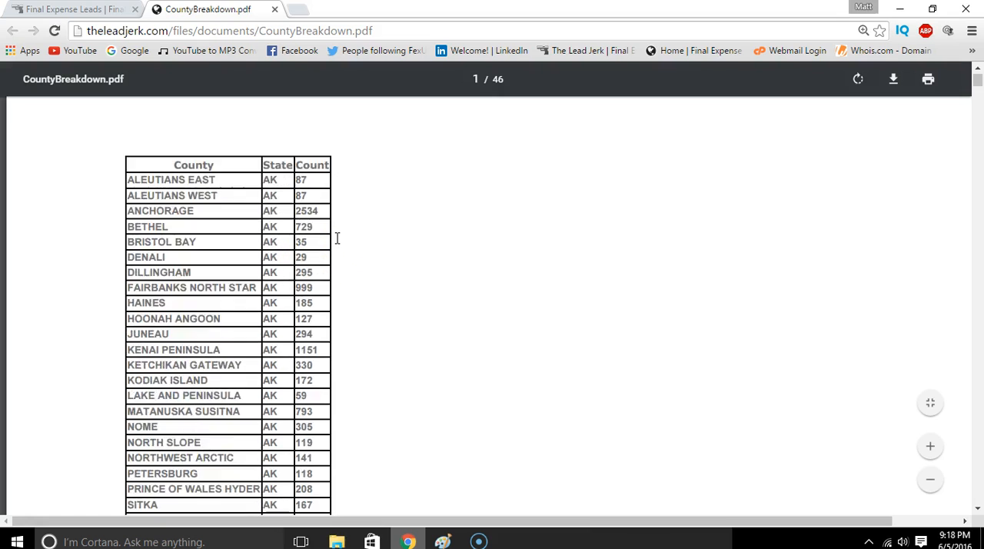
scroll(down, 3)
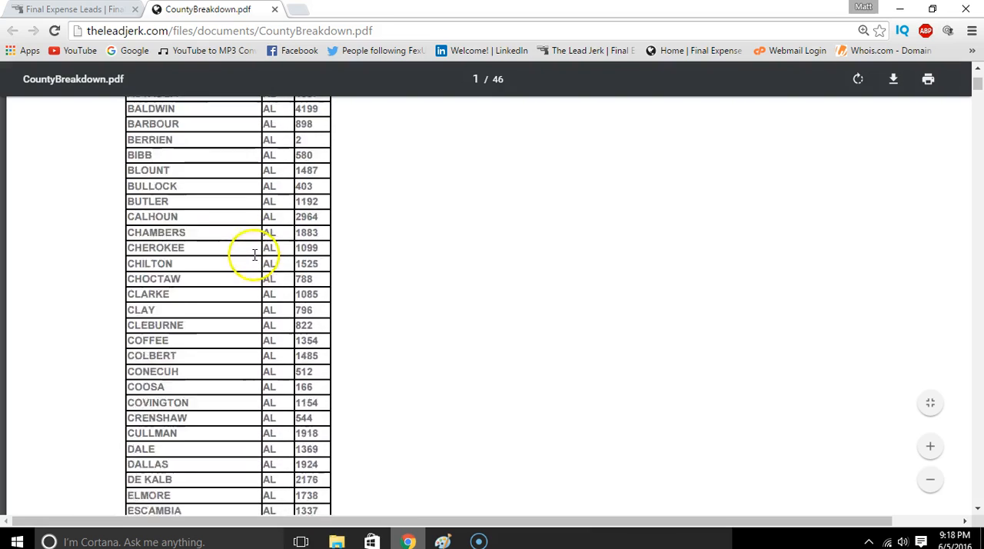
scroll(down, 3)
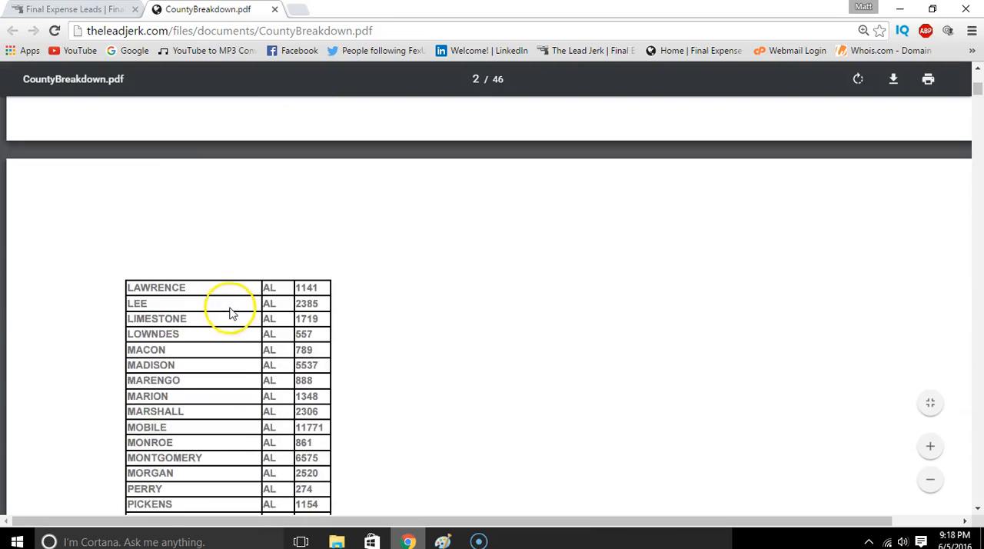
scroll(down, 3)
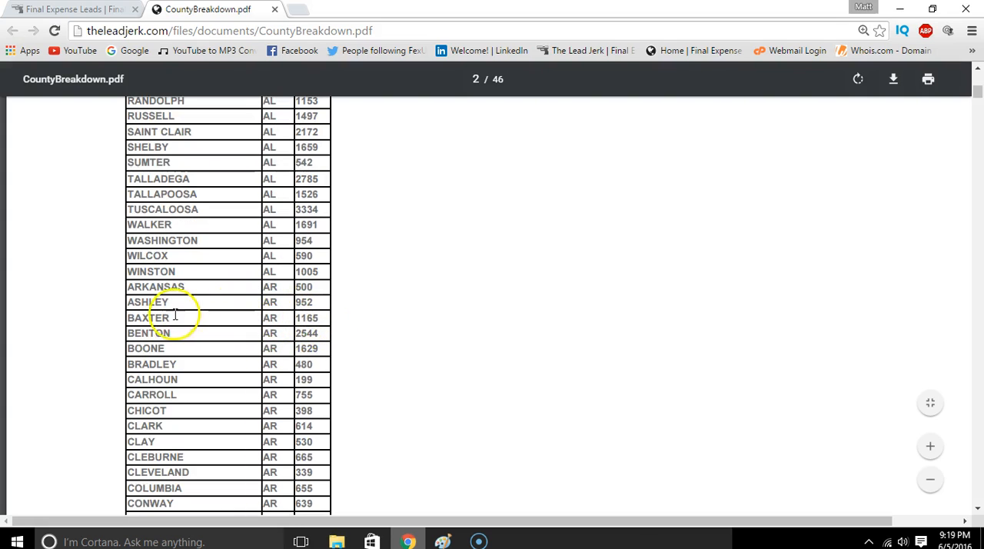
mouse_move(264, 318)
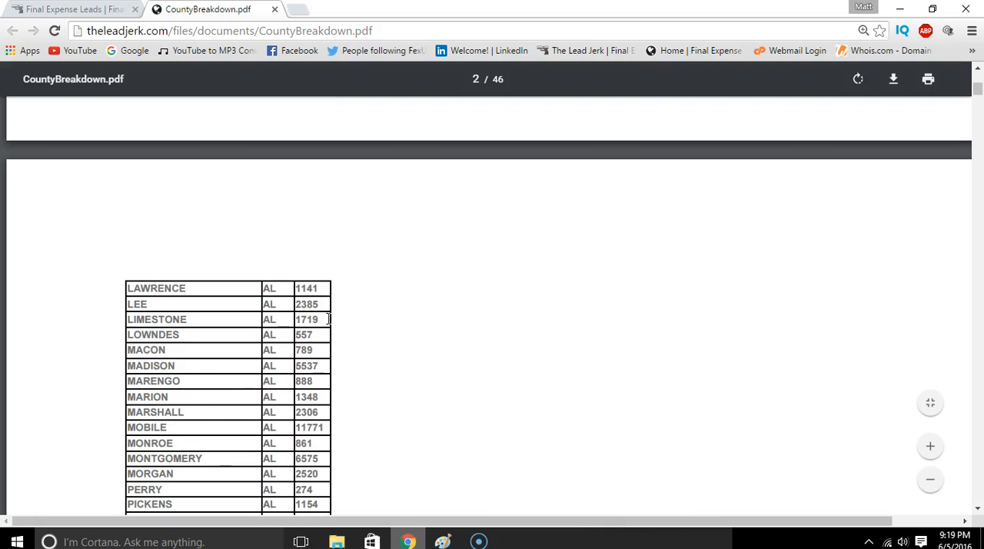
scroll(down, 3)
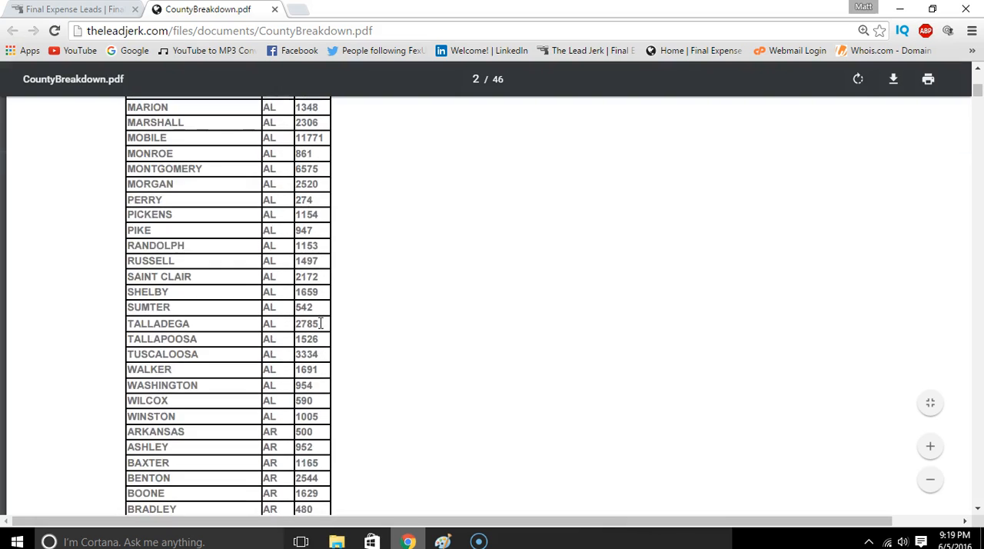
scroll(down, 3)
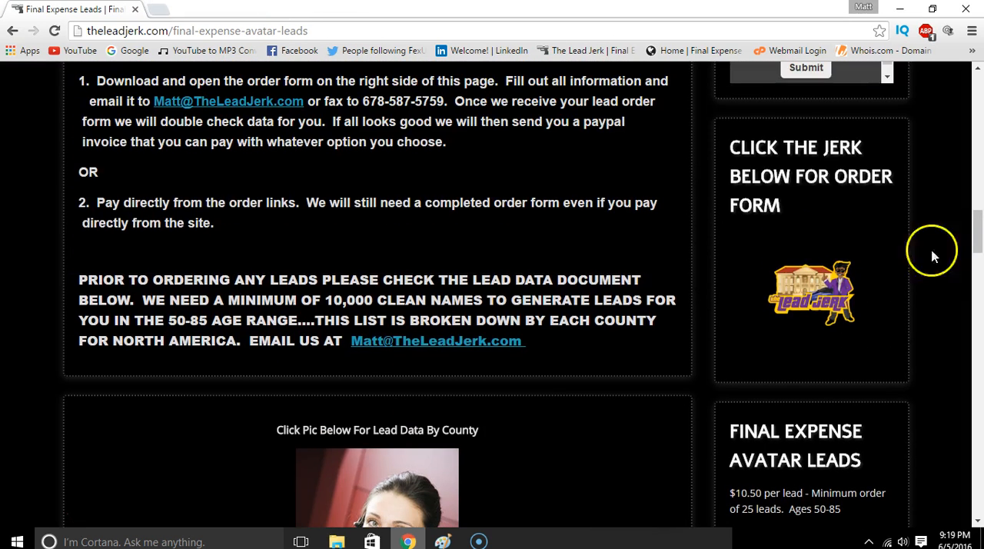
mouse_move(846, 153)
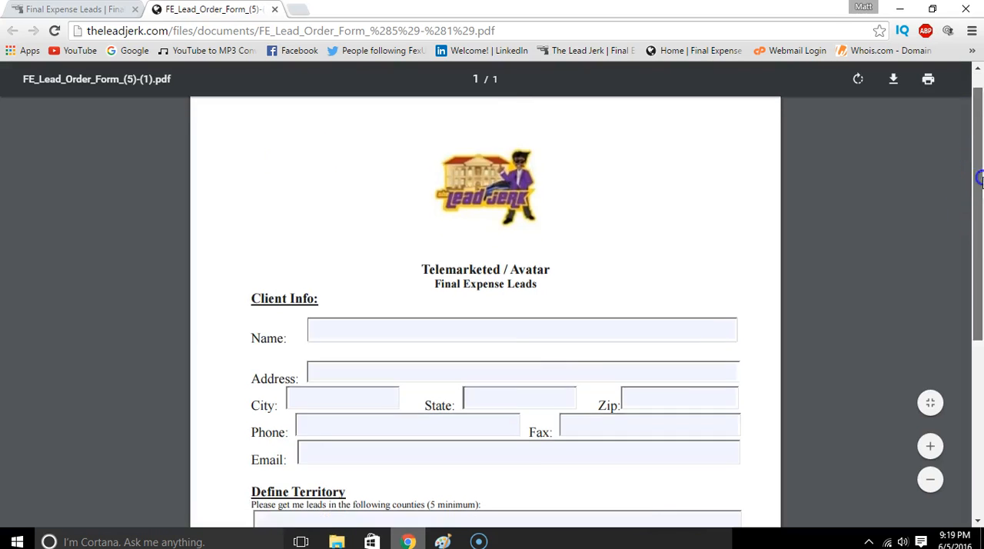
View FE_Lead_Order_Form.pdf, select the Name and Address fields, and scroll through territory and lead options
scroll(down, 3)
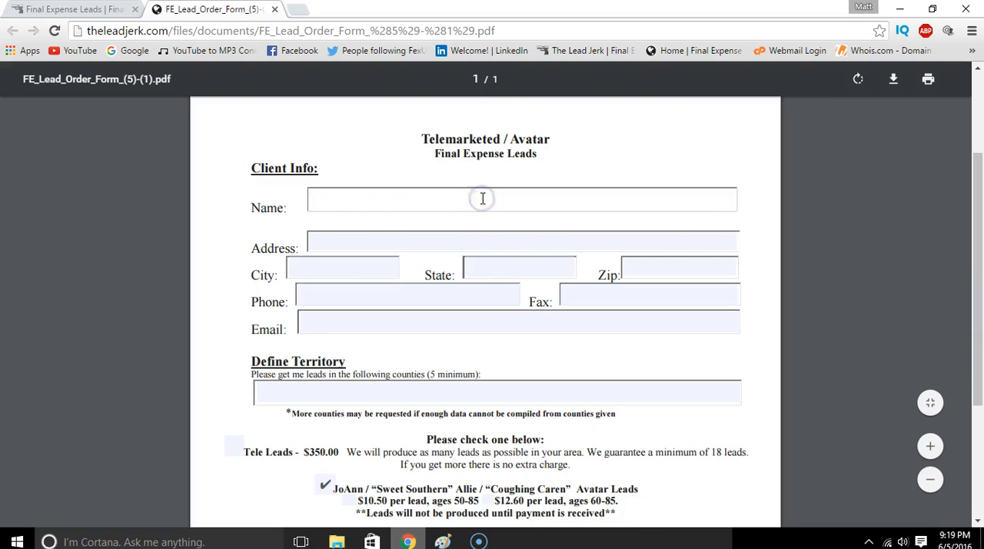
click(357, 238)
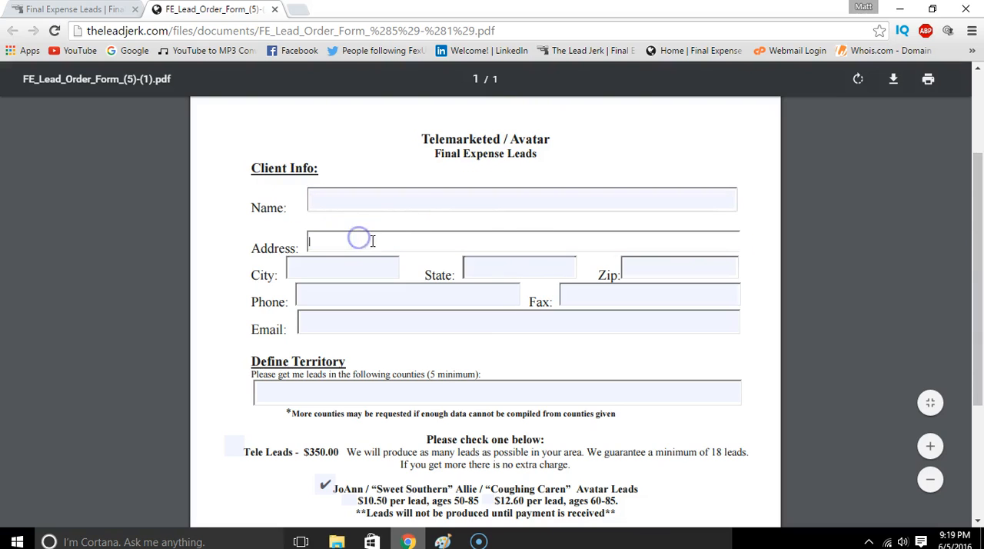
click(341, 267)
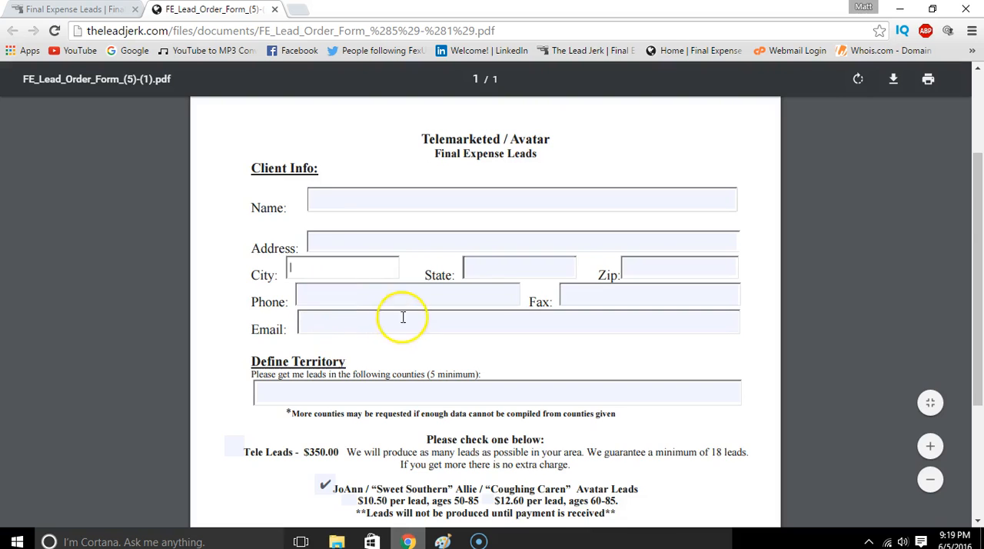
scroll(down, 3)
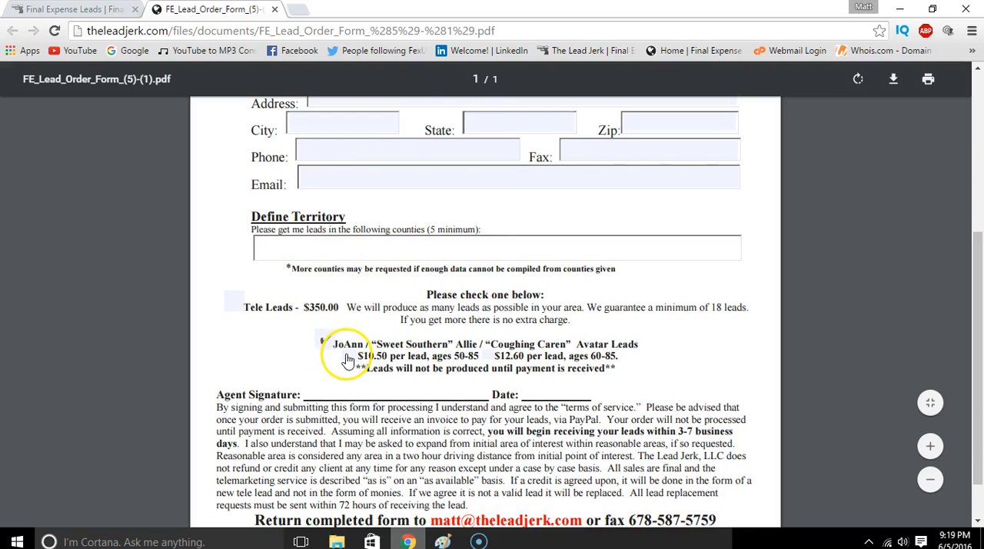
click(323, 340)
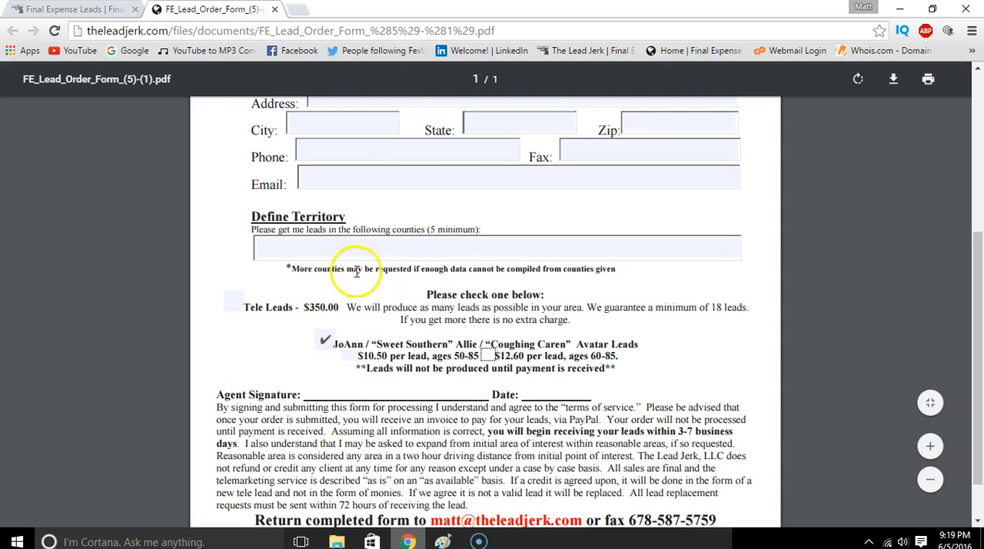
mouse_move(977, 277)
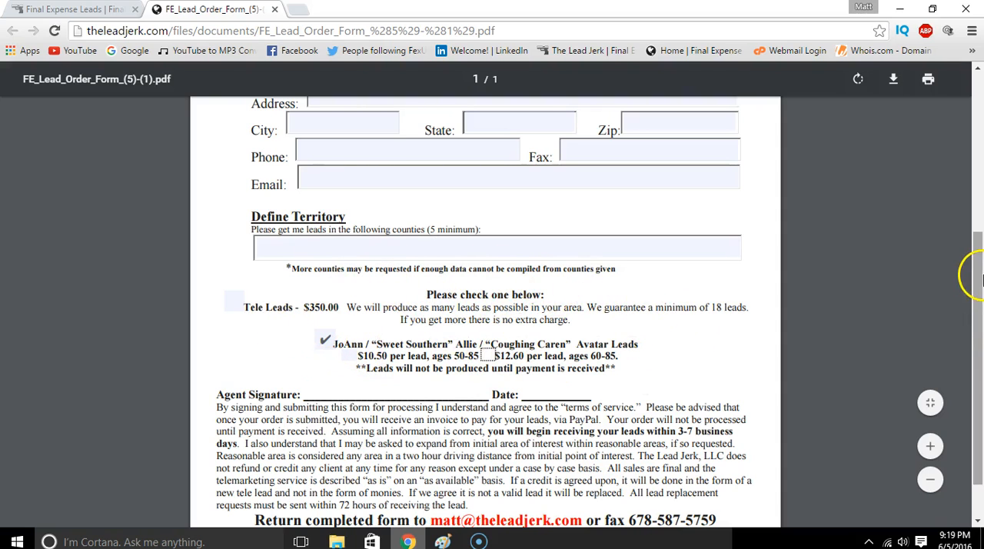
scroll(up, 3)
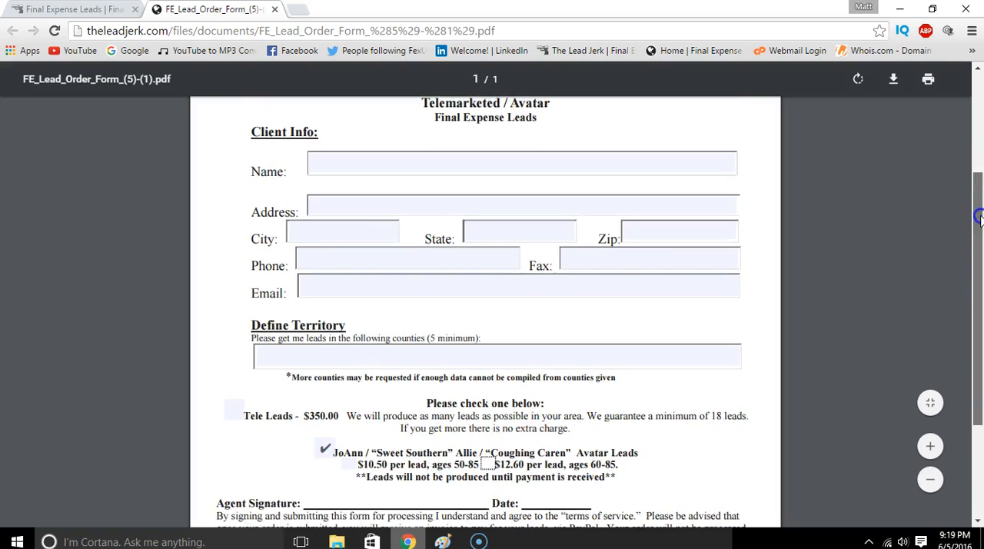
scroll(down, 3)
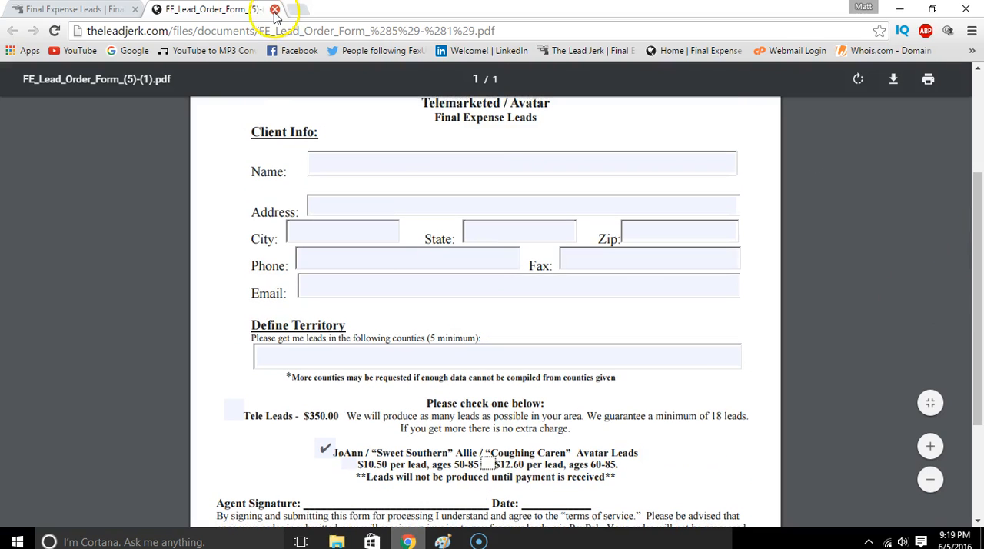
Close the order form tab and scroll the Final Expense Leads page back to its nav bar
click(274, 9)
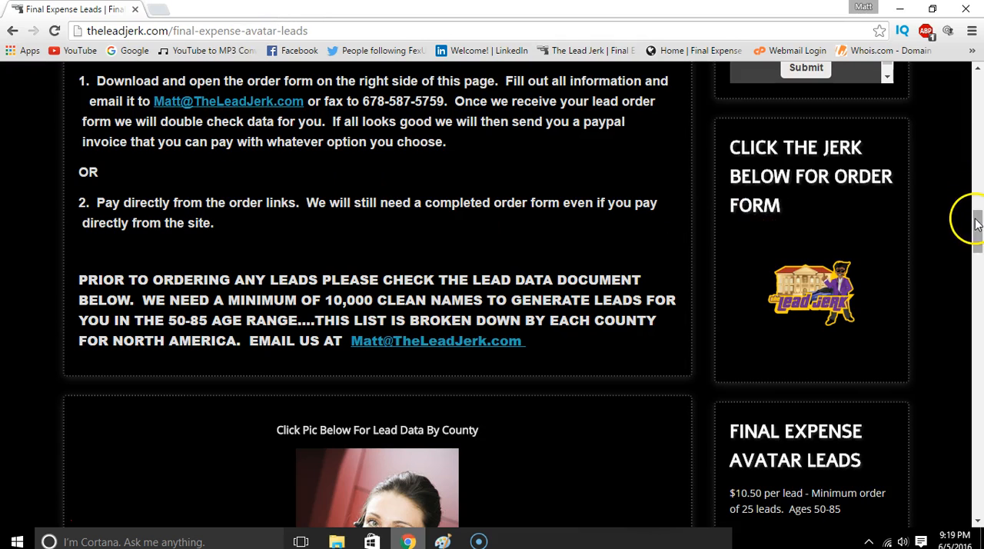
scroll(down, 3)
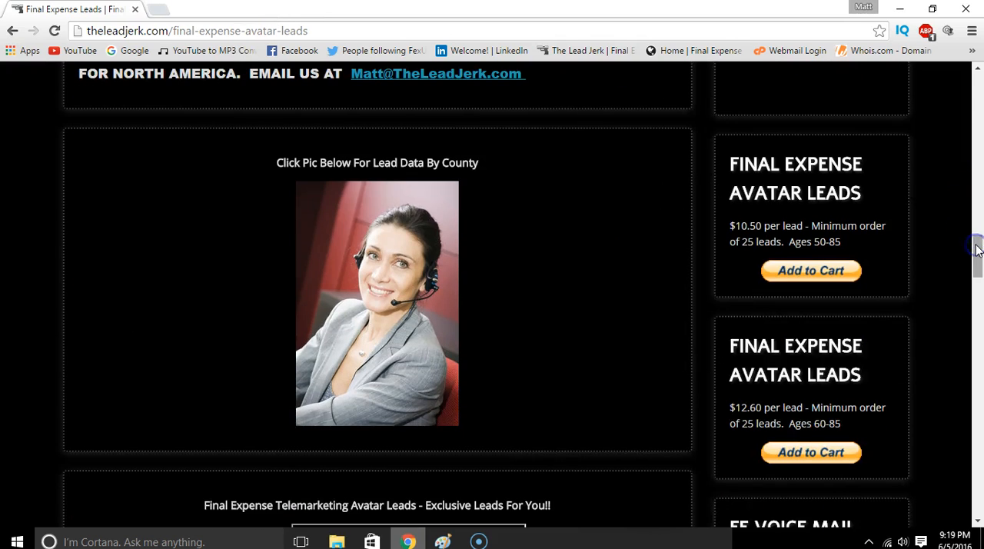
scroll(up, 3)
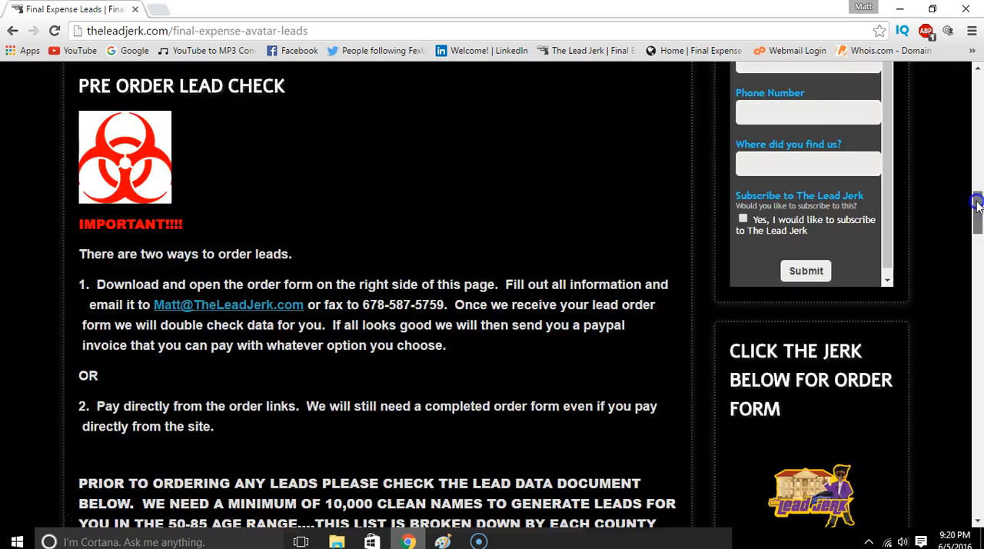
scroll(down, 3)
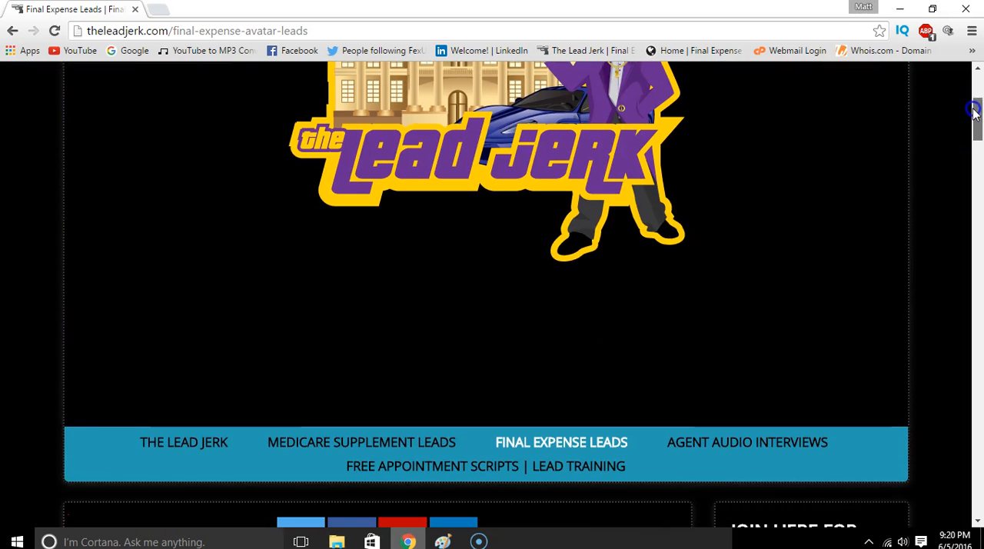
mouse_move(34, 523)
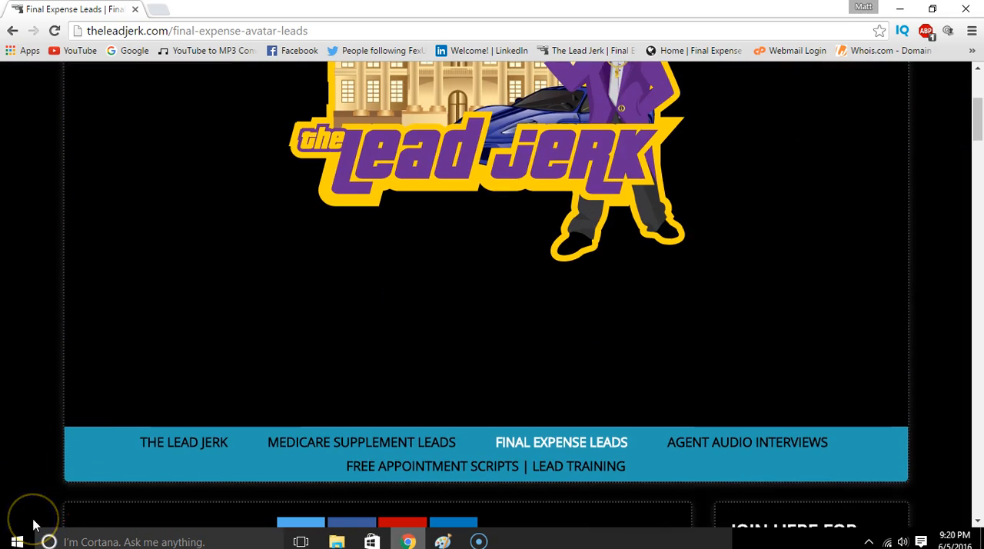